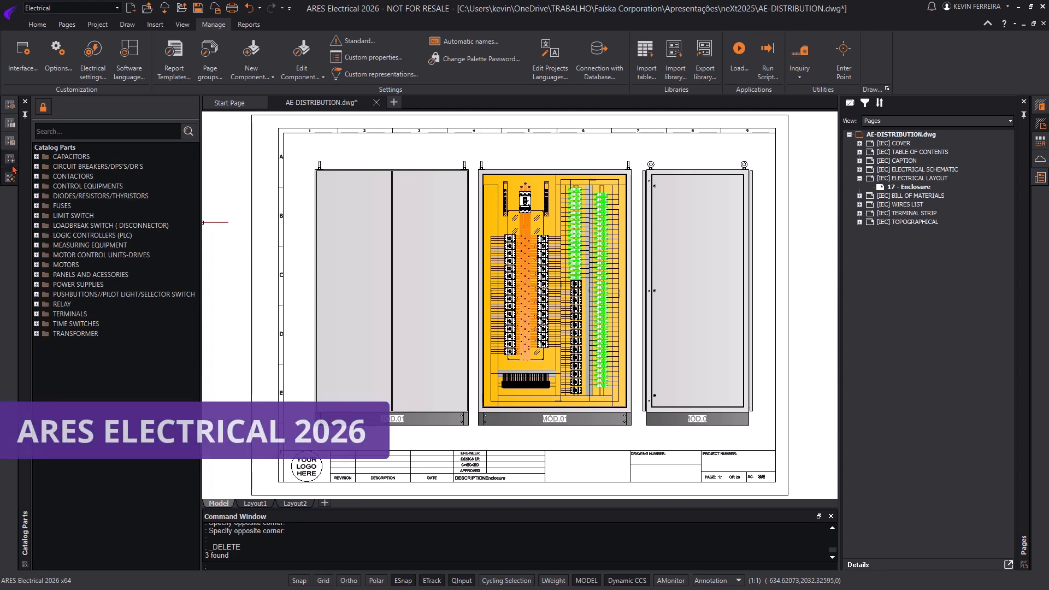
- Open schematic page 4, showing breakers Q3–Q7, from the Pages tree
click(10, 159)
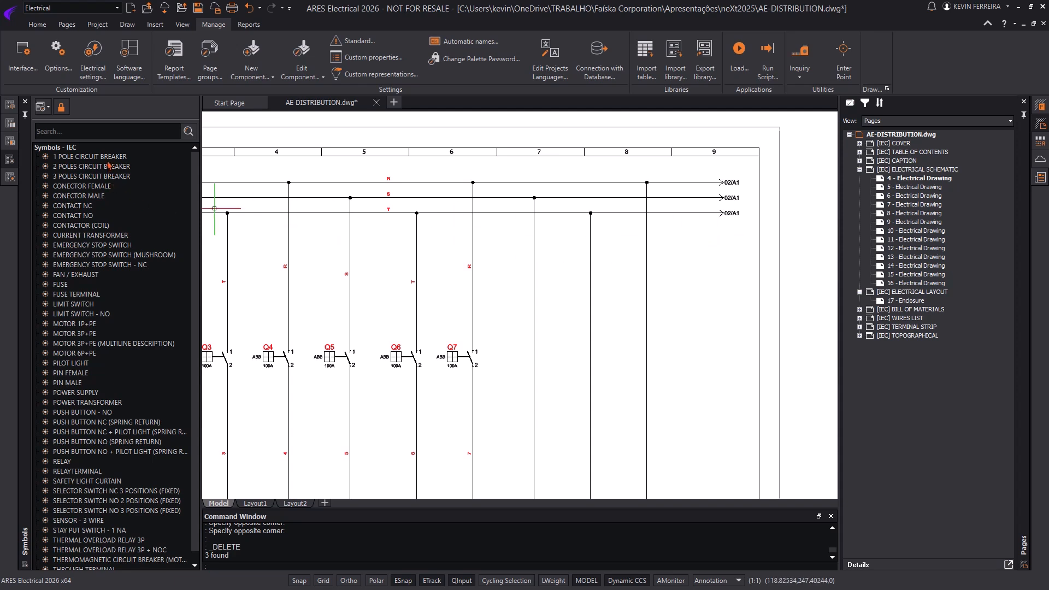
- Browse Catalog Parts to Circuit Breakers > EATON, revealing the 630-1000A draw-out range
click(92, 155)
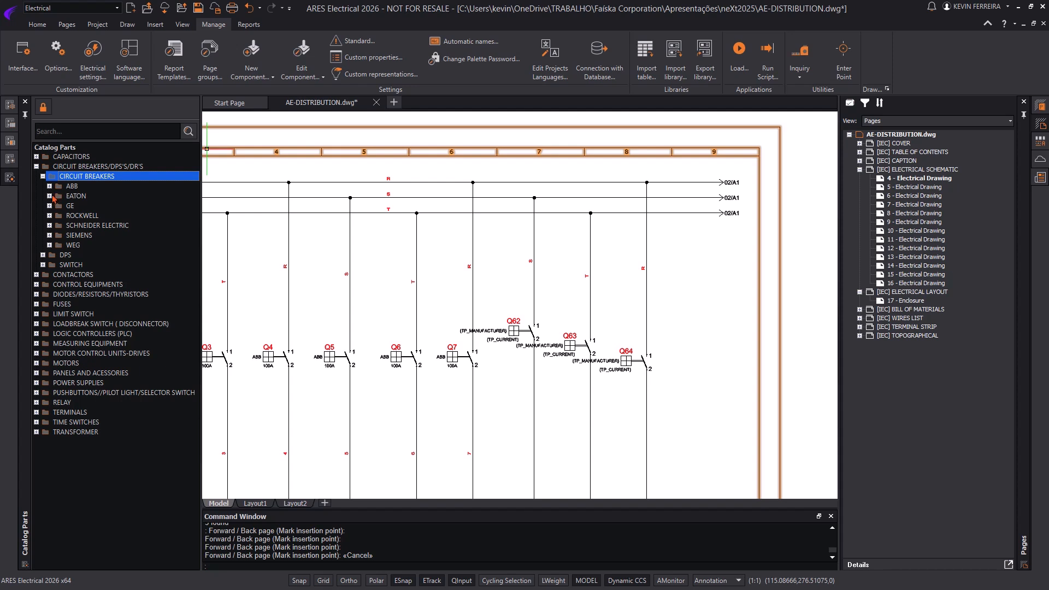
mouse_move(74, 196)
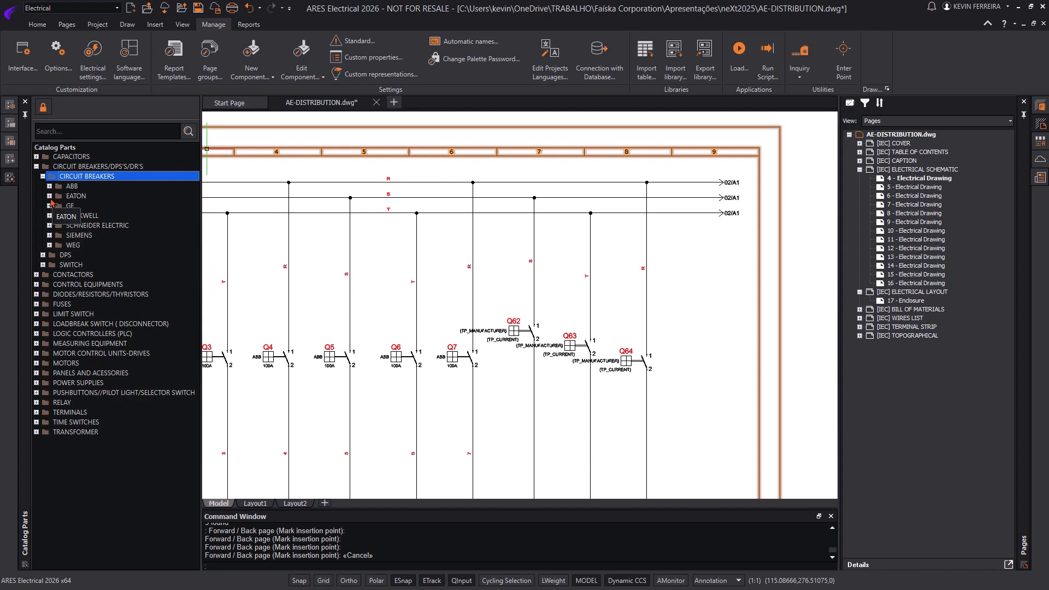
click(48, 196)
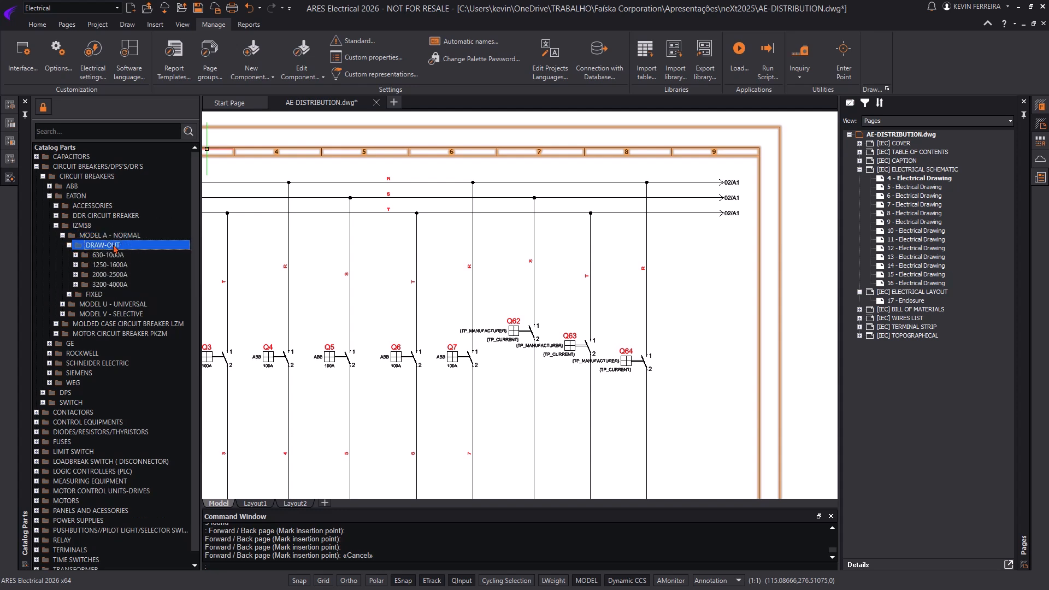
click(70, 254)
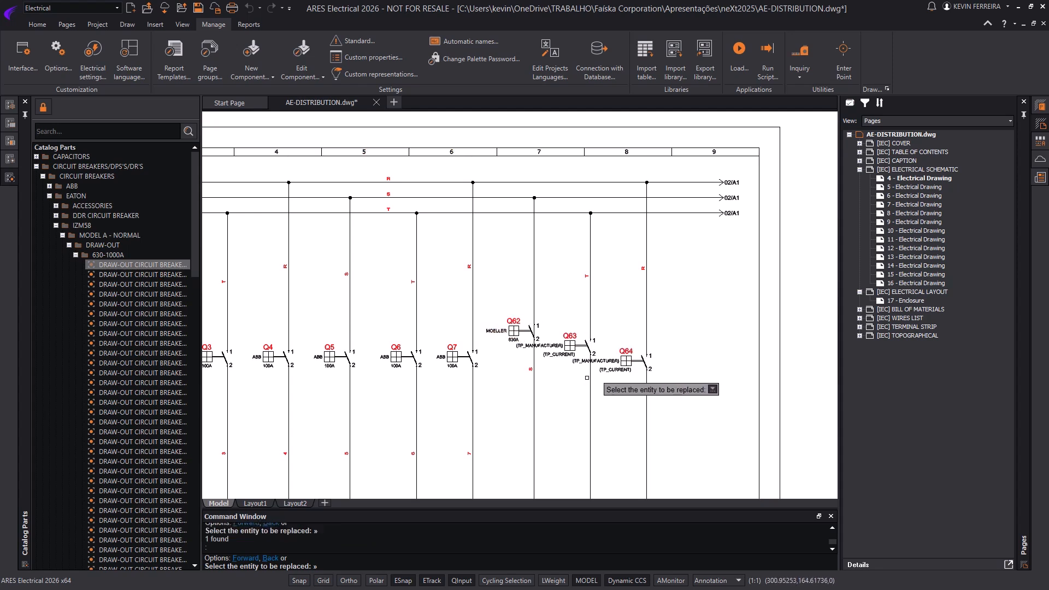
- Pick breaker Q63 as the next breaker to get the 630A draw-out part
click(628, 355)
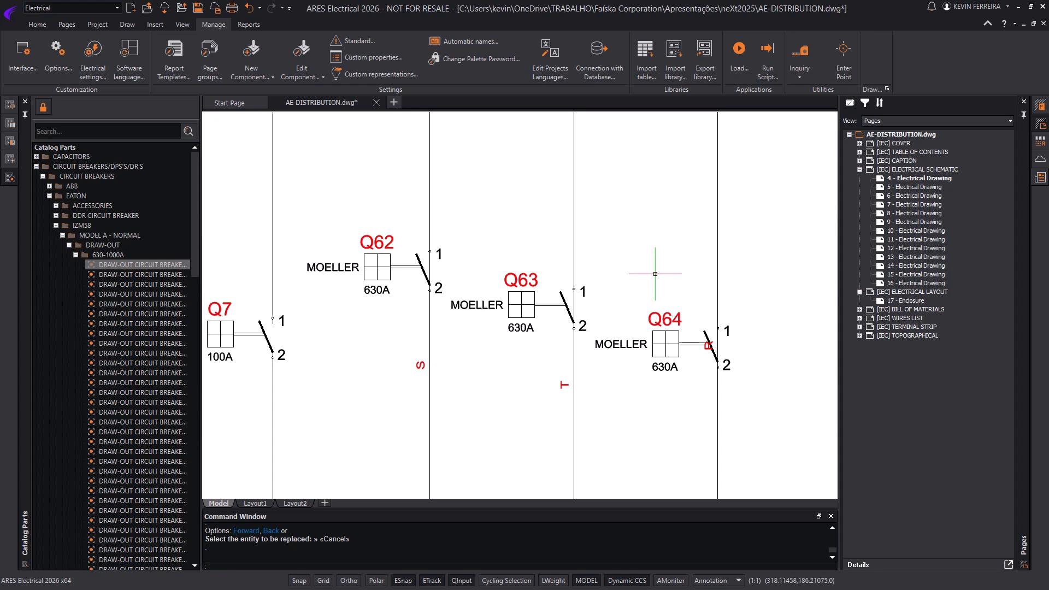
mouse_move(203, 170)
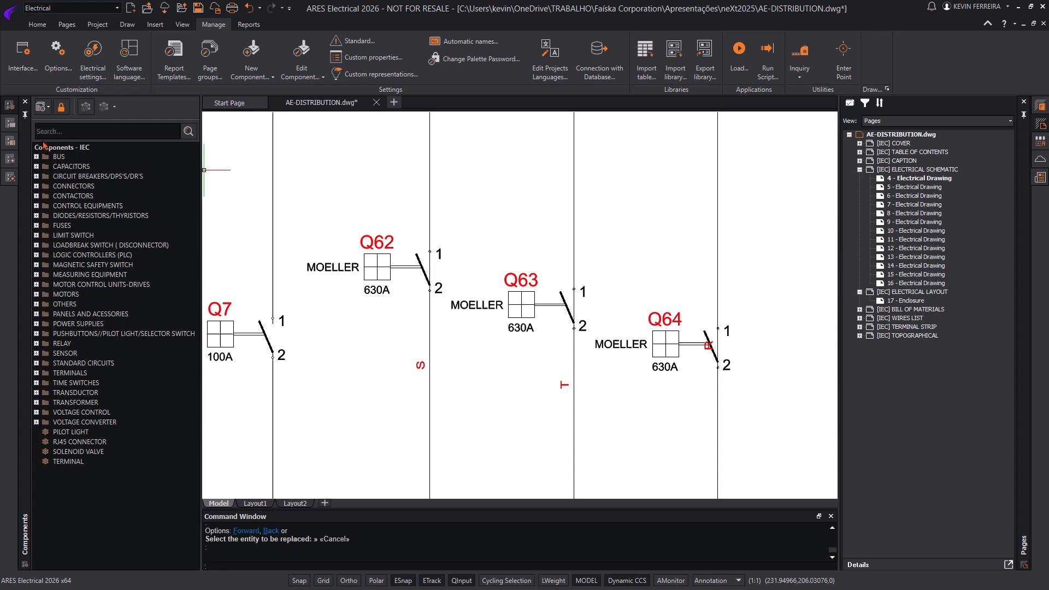
- Expand Circuit Breakers > EATON in Components and apply a FAZ6 part to Q62
click(38, 176)
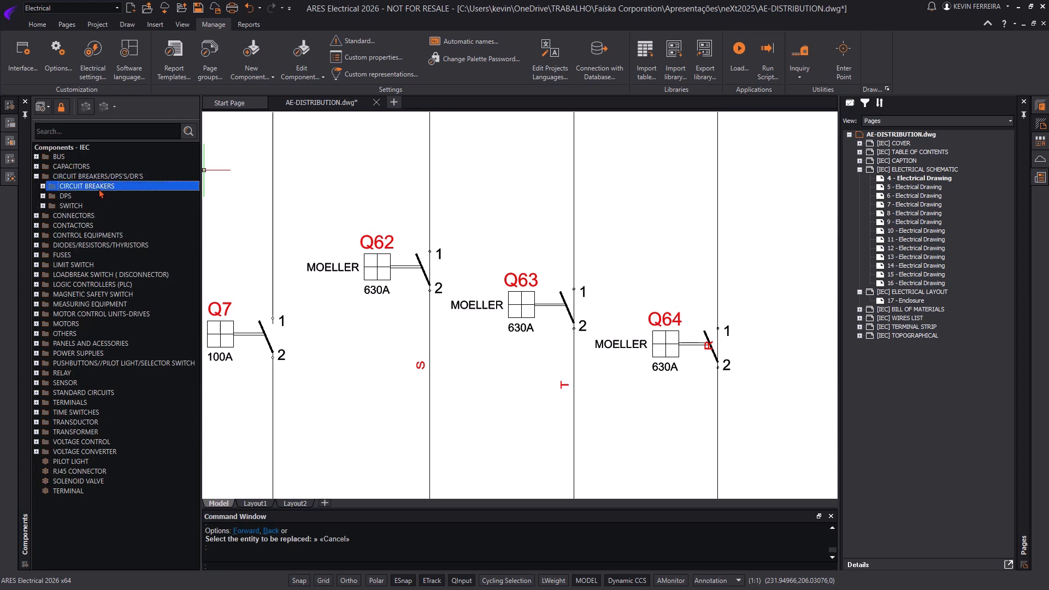
click(37, 186)
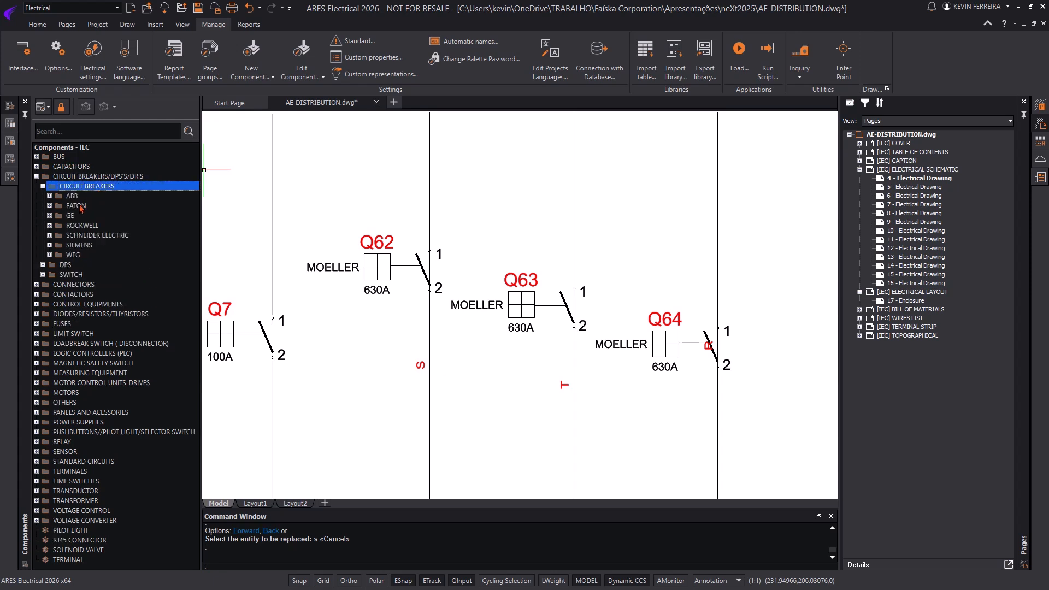
click(48, 205)
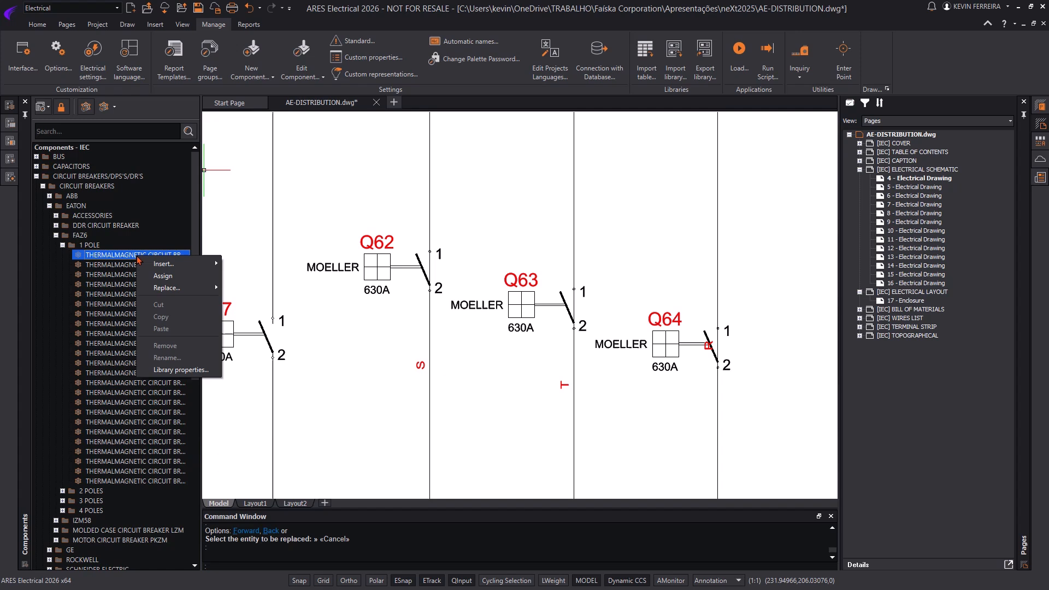
click(378, 265)
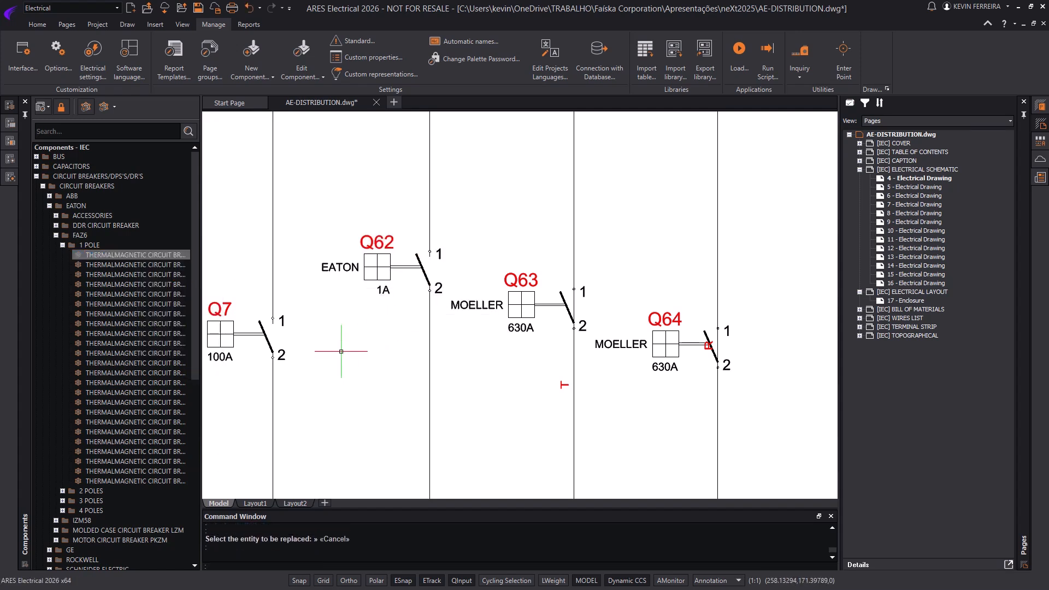
- Replace Q63 with another EATON FAZ6 1-pole breaker and end the command
right_click(130, 461)
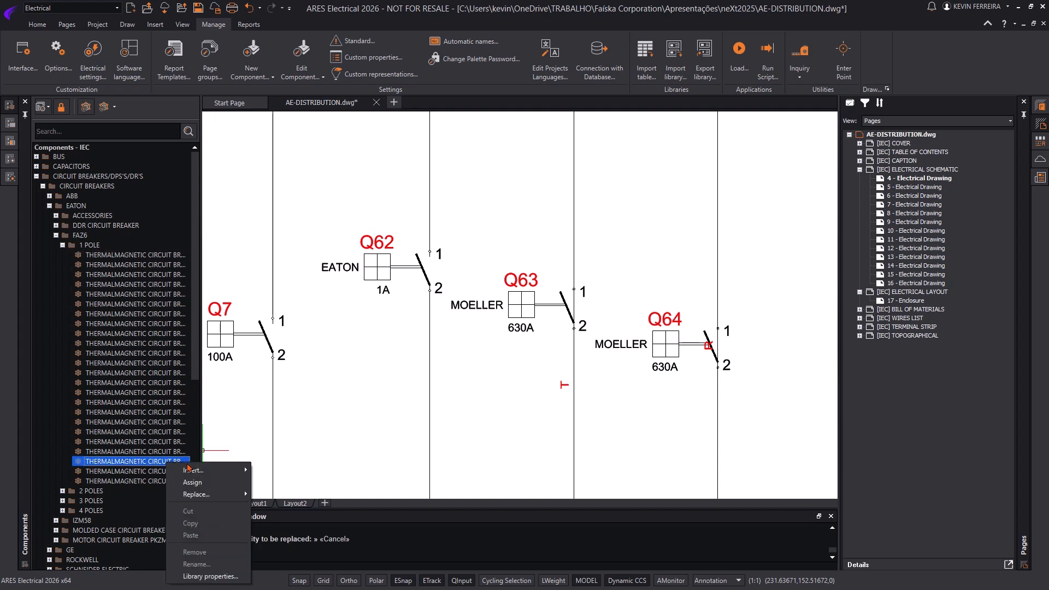
click(197, 494)
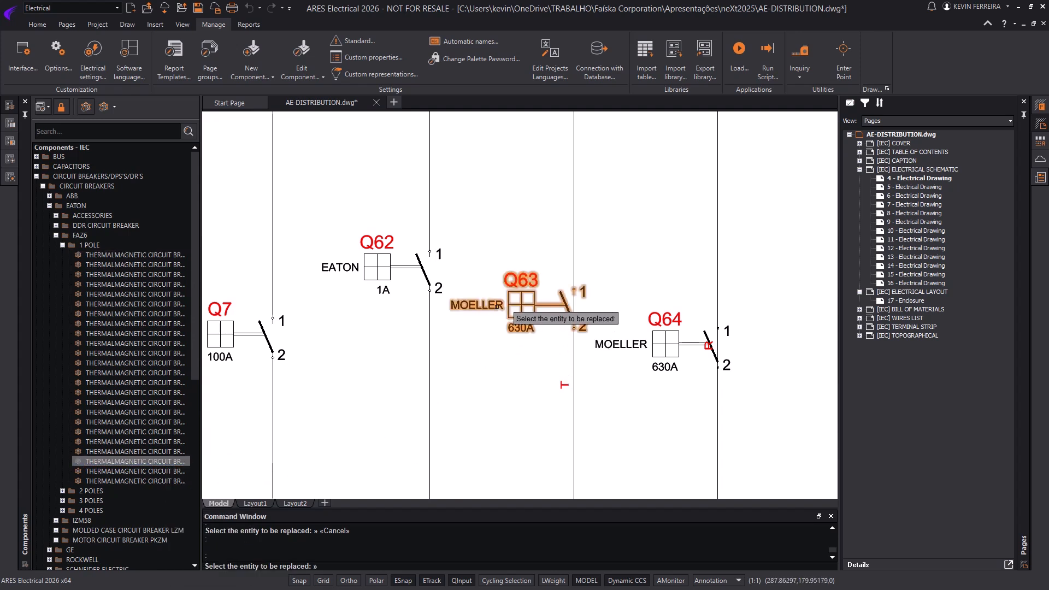
click(524, 295)
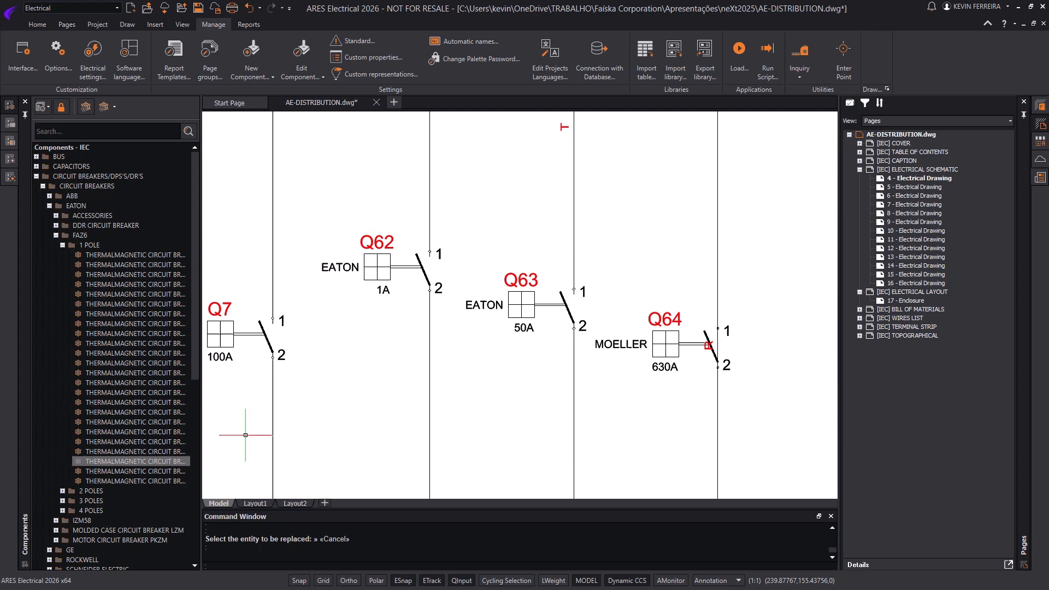
right_click(133, 480)
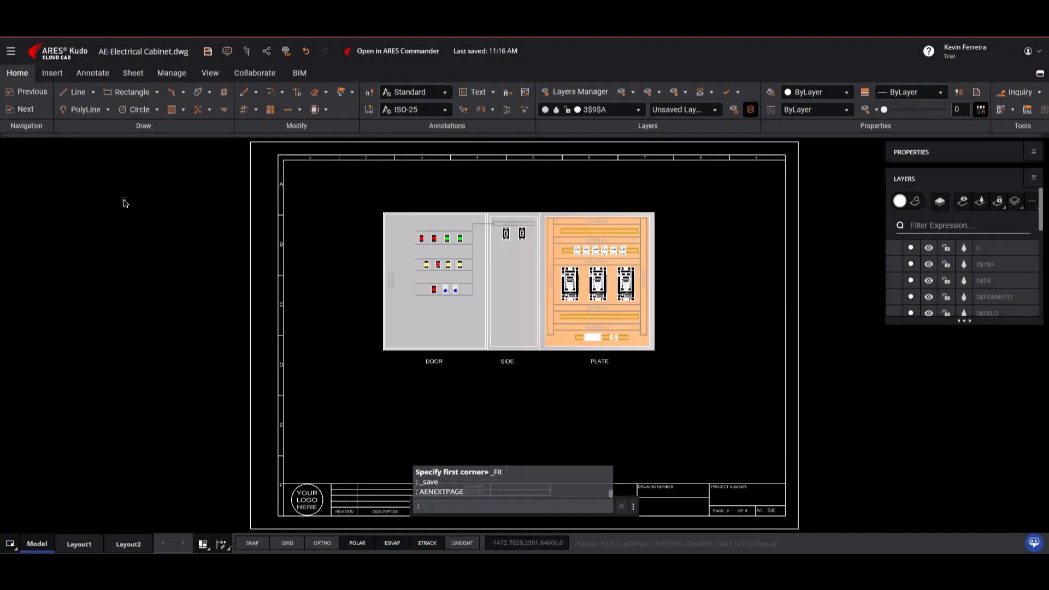
- Open AE-Electrical Cabinet.dwg in ARES Kudo to view door, side and plate
click(25, 109)
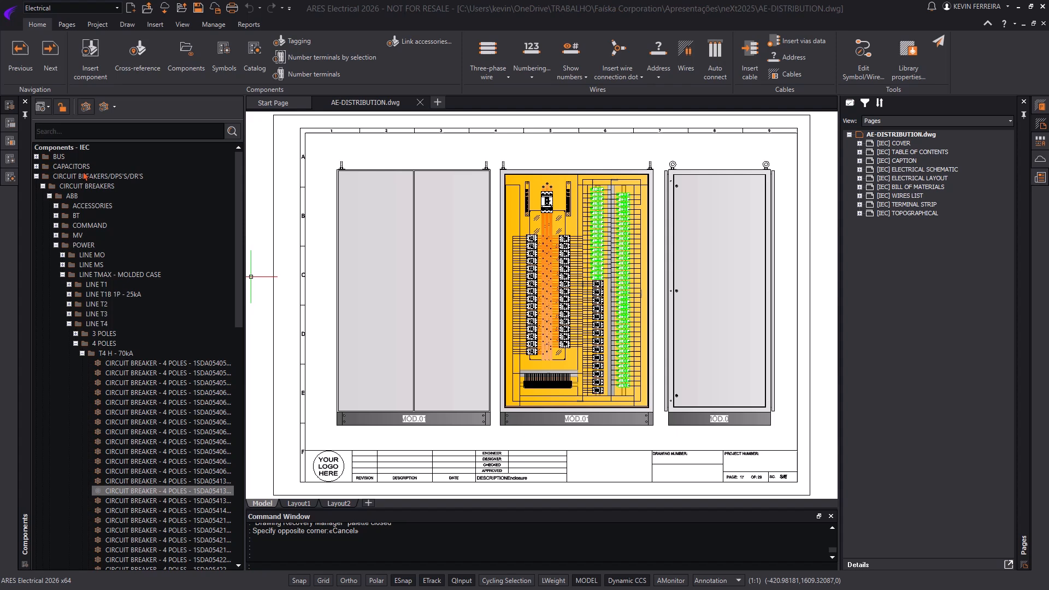
- Search the Components palette for 4138 and select the light fitting result
right_click(60, 147)
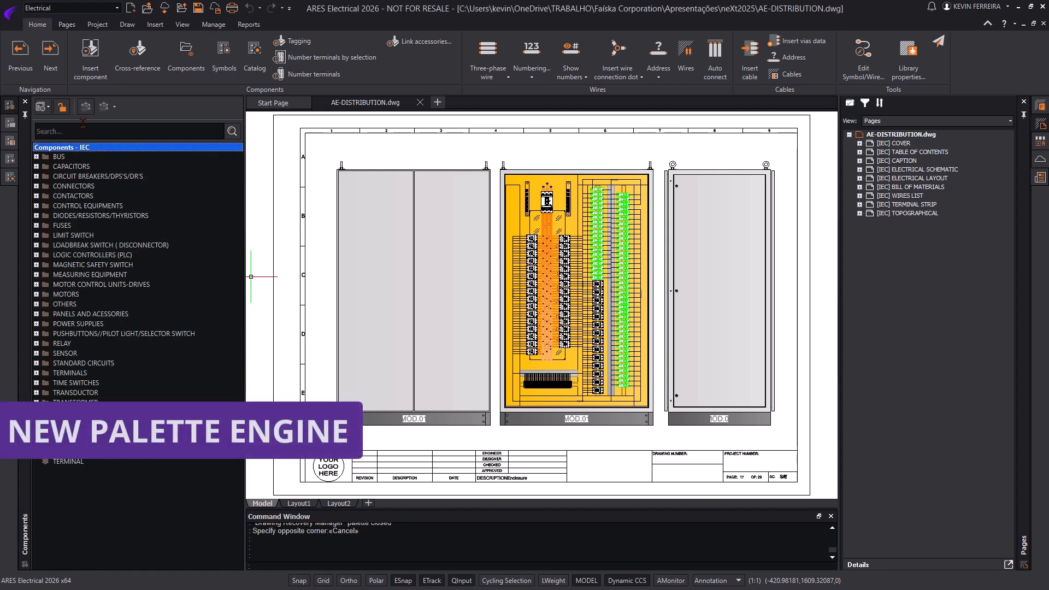
text(4138)
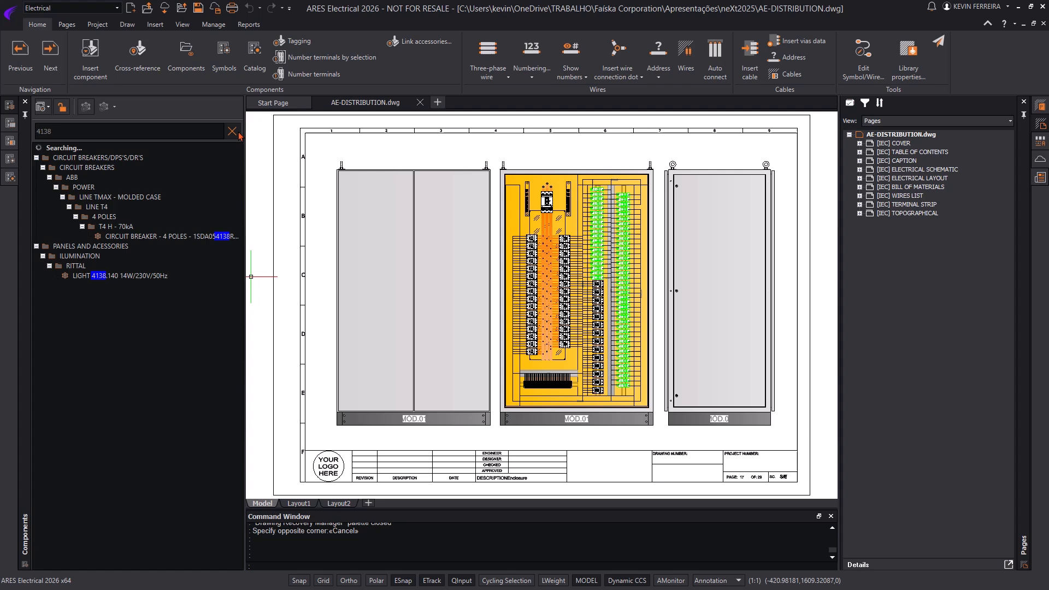
click(167, 236)
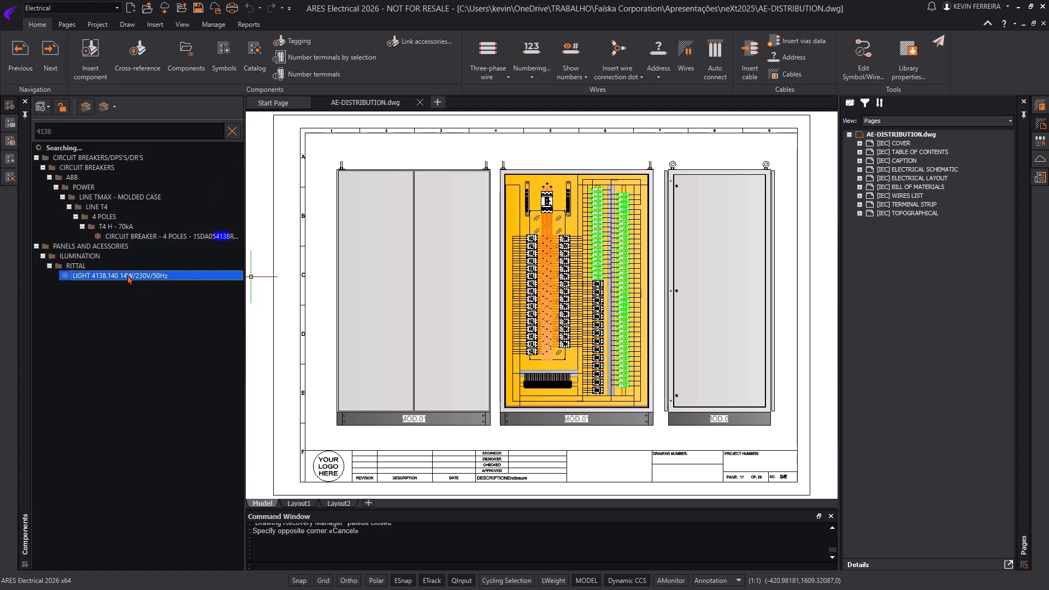
click(113, 107)
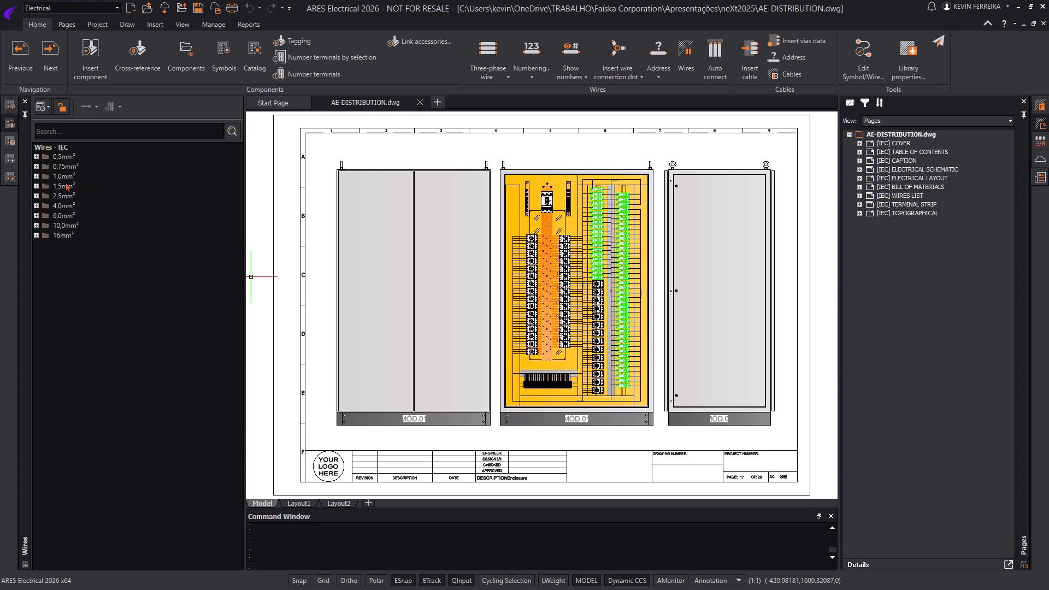
- Expand the 2.5mm² wire colours and set insertion to Keep properties
click(38, 196)
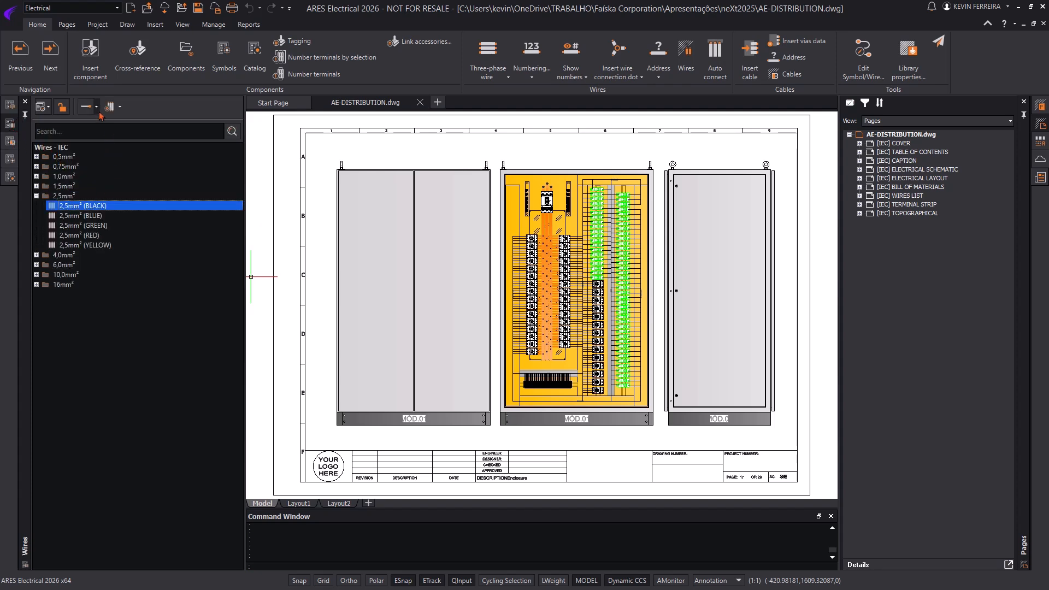
click(120, 107)
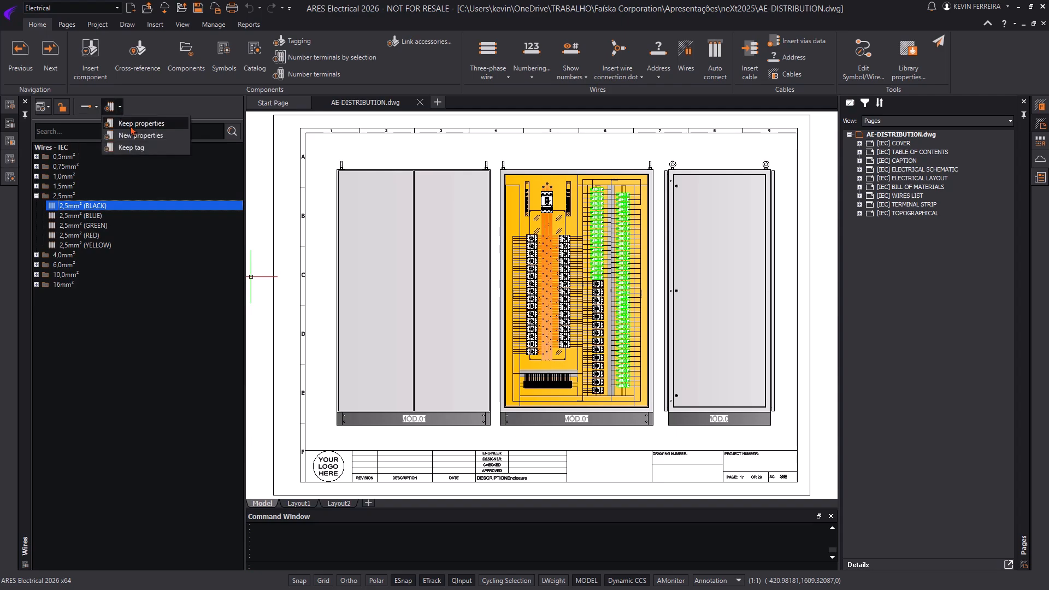
click(213, 24)
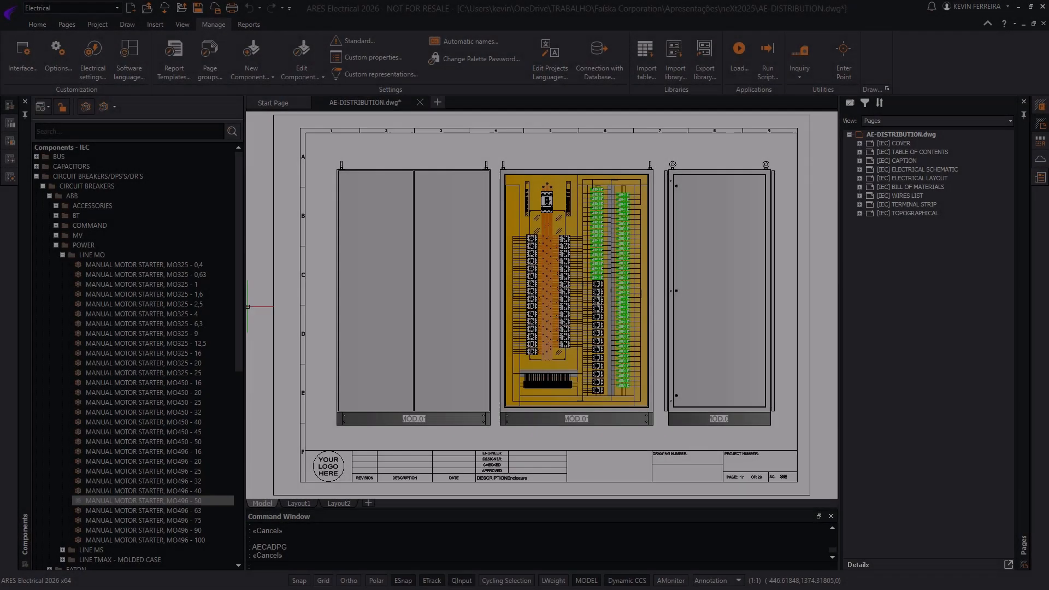
right_click(144, 402)
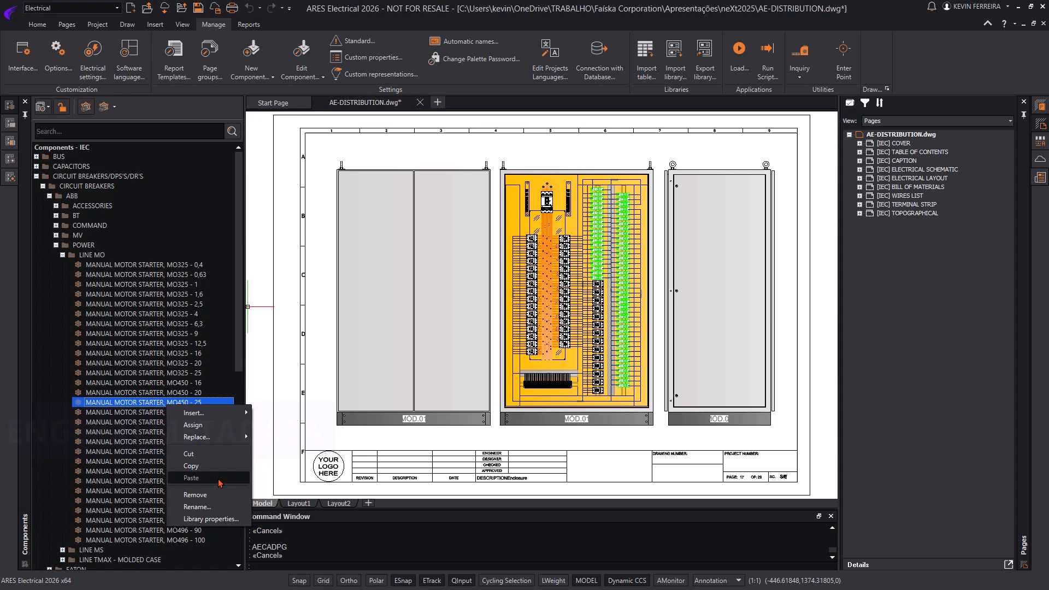
click(210, 518)
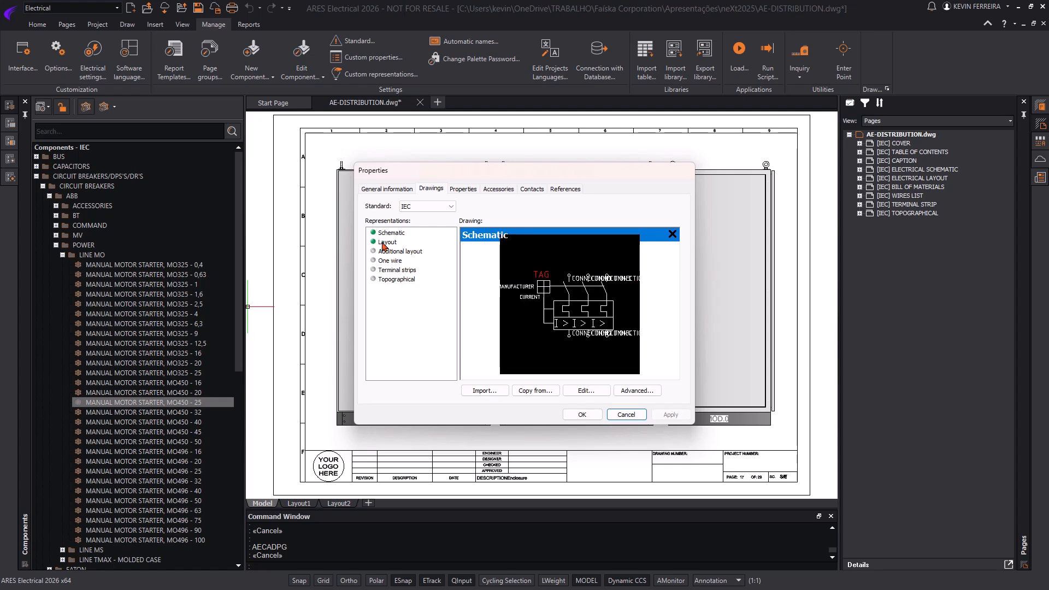
click(388, 242)
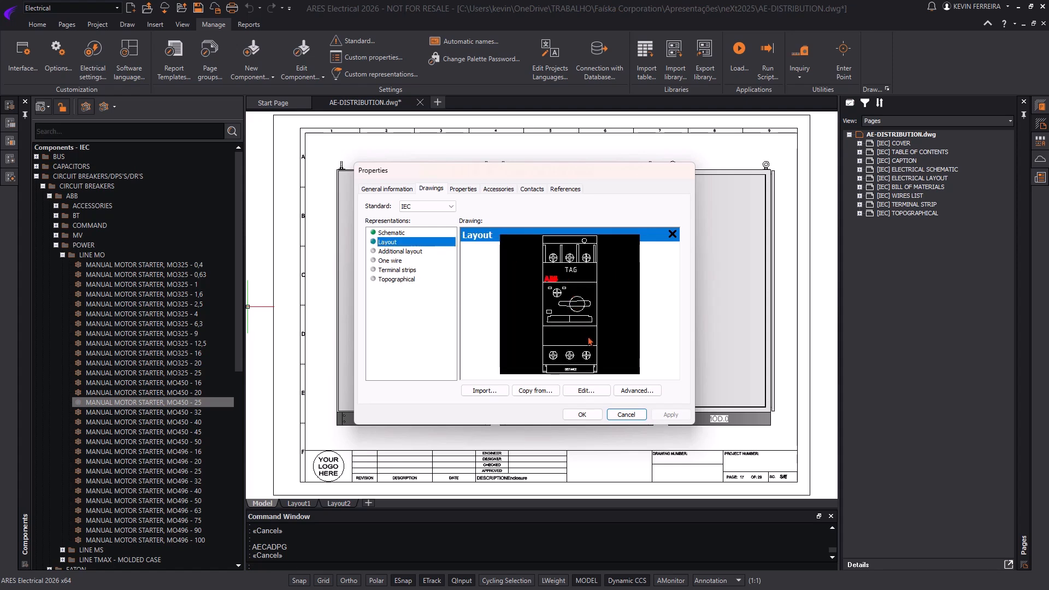
click(580, 415)
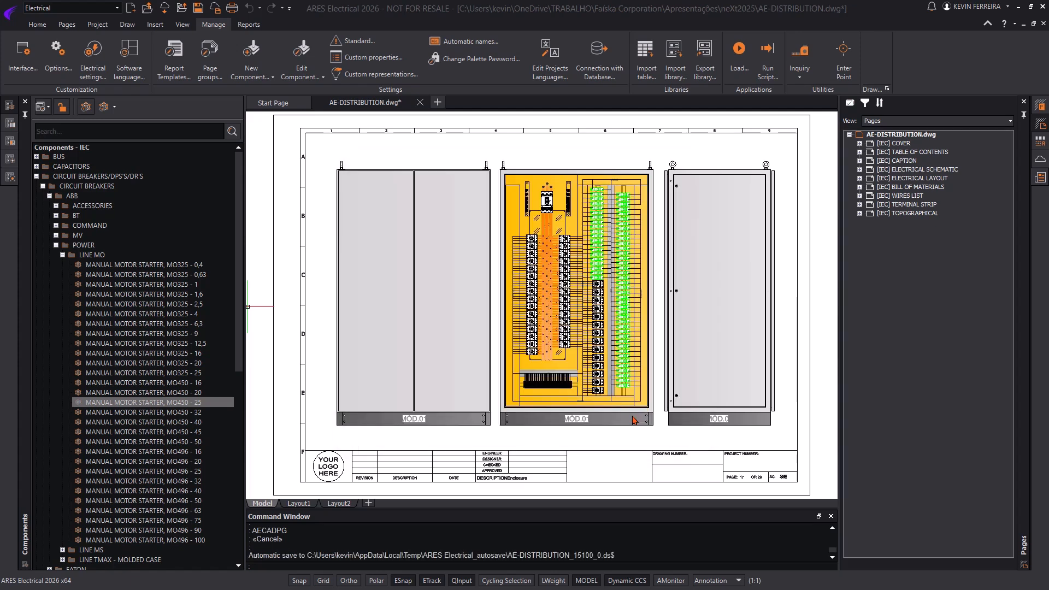
click(251, 54)
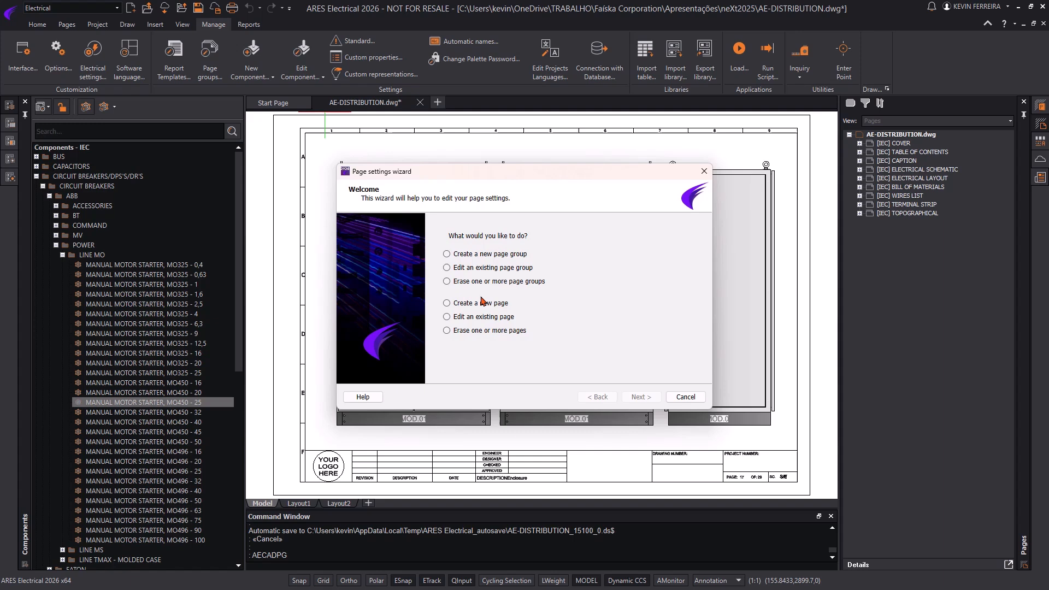
click(639, 396)
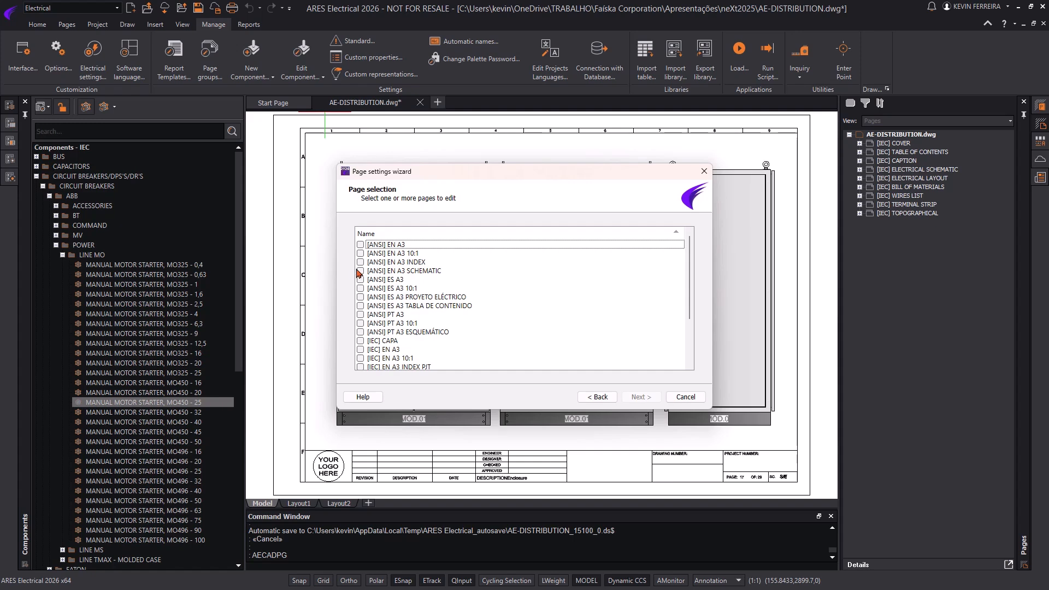
click(360, 244)
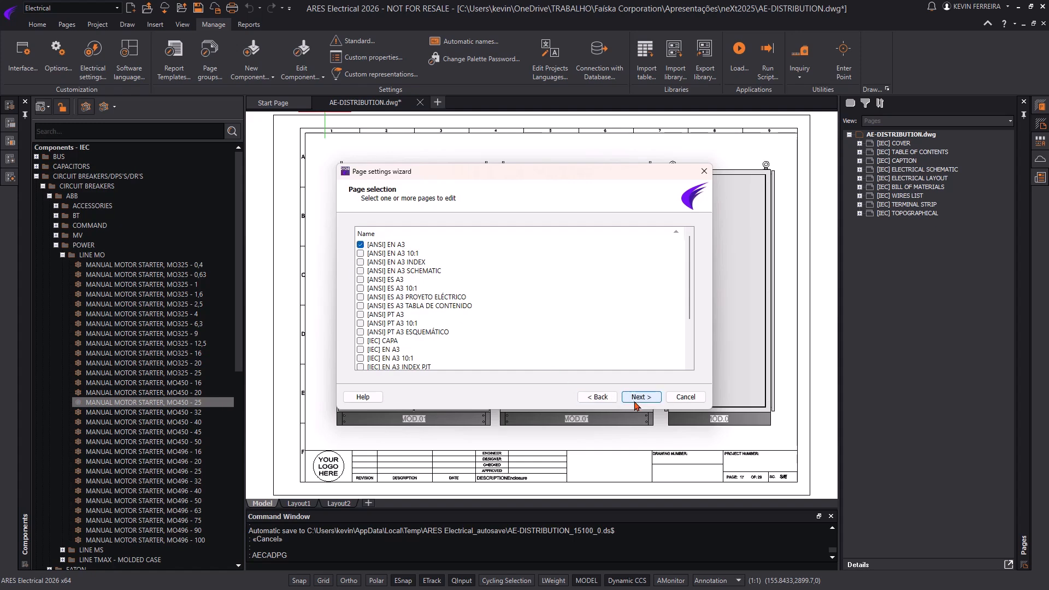
click(640, 397)
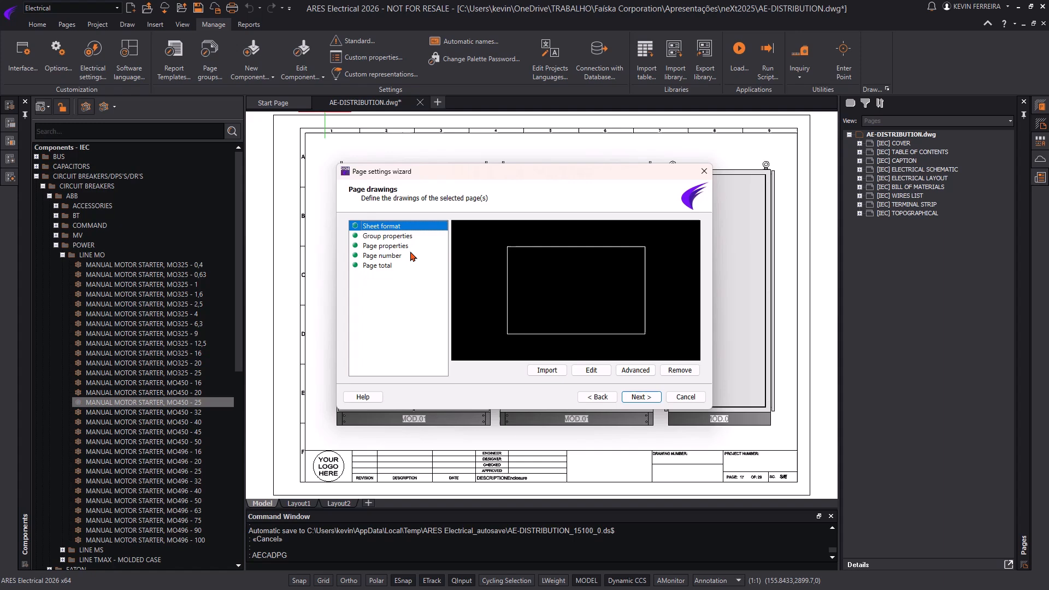
click(386, 235)
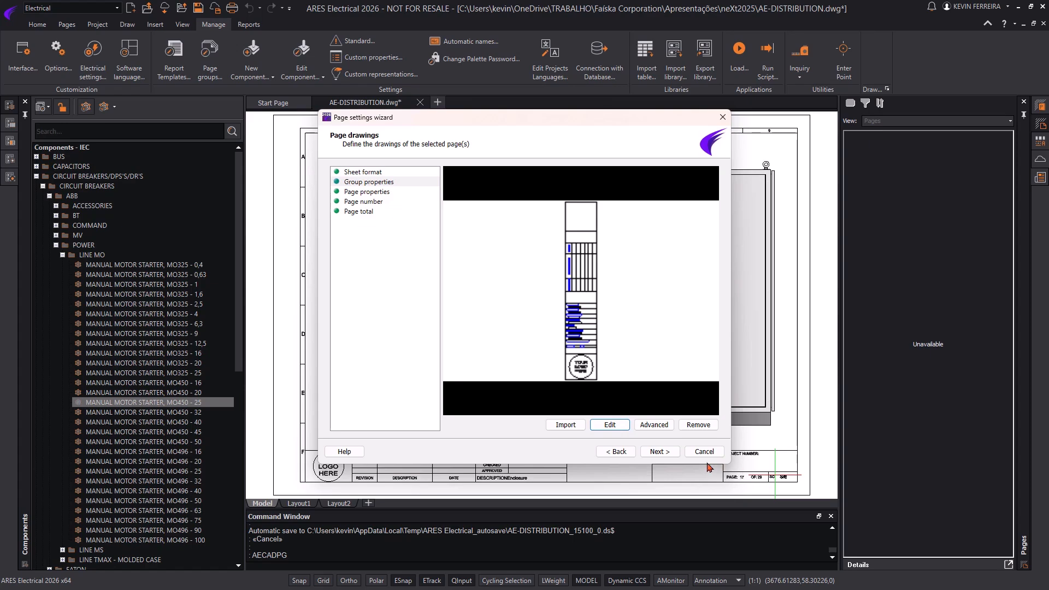
click(704, 451)
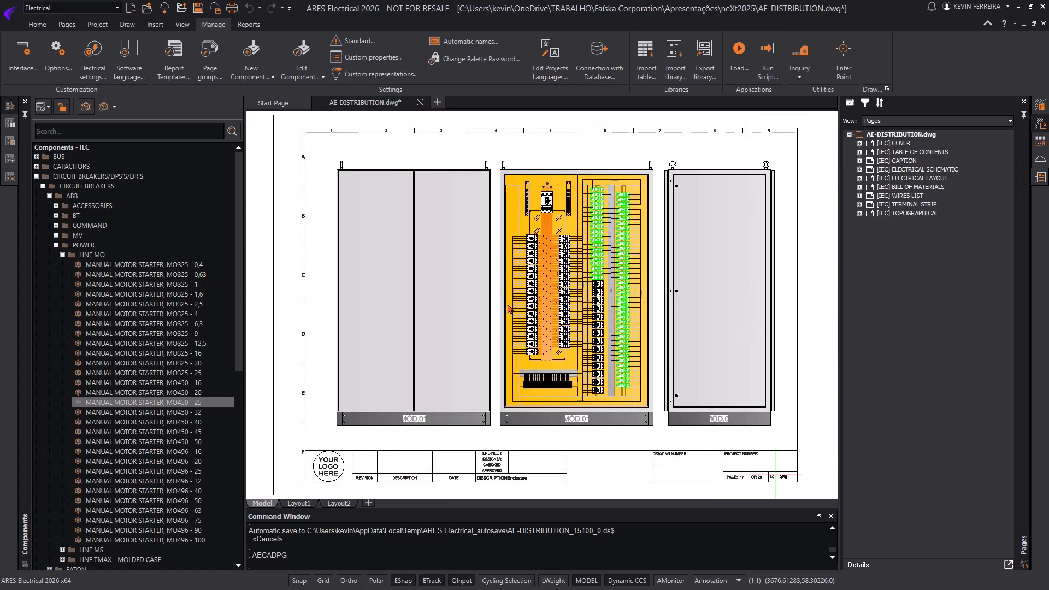